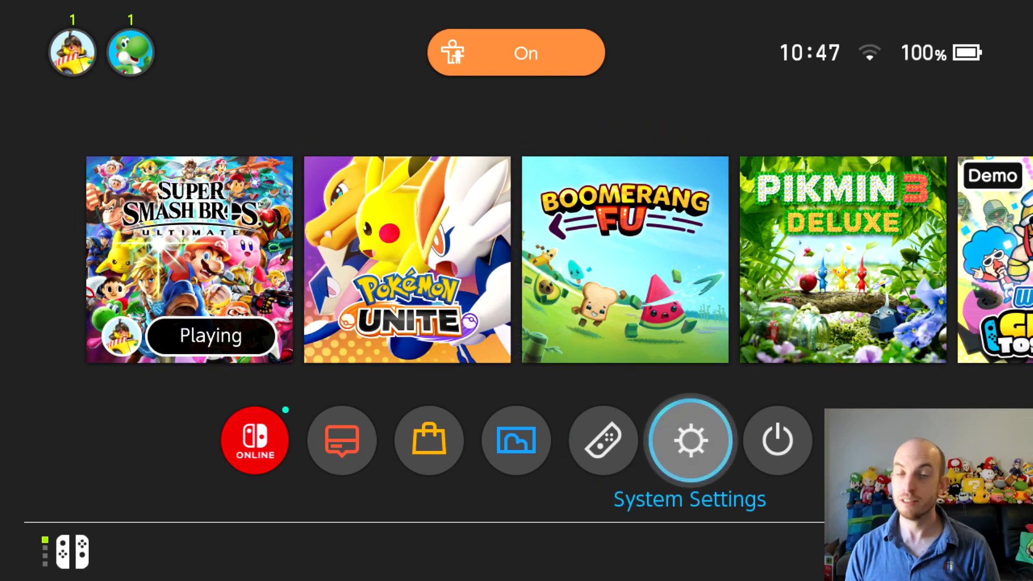
Enter System Settings from the Home Menu, arriving at the System section with version 13.0.0.
click(689, 440)
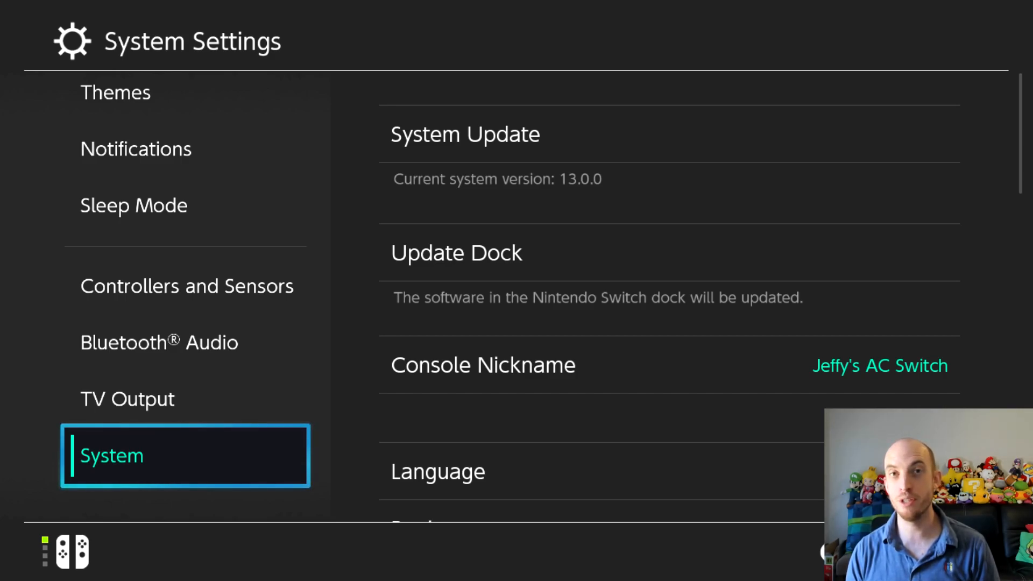
click(159, 342)
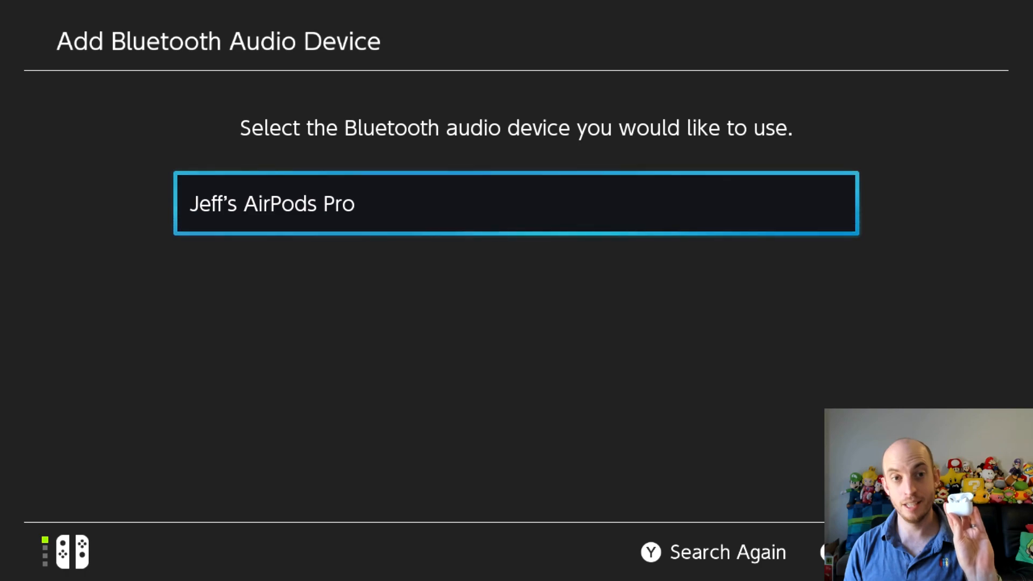
Pair the listed AirPods Pro and acknowledge the 'Connected to Bluetooth audio' confirmation.
click(515, 203)
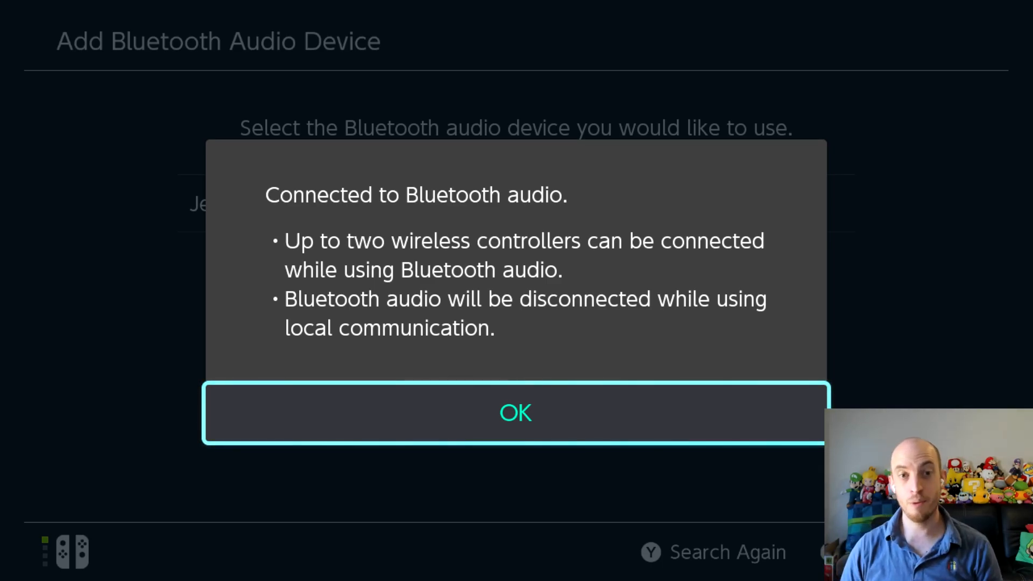
click(516, 412)
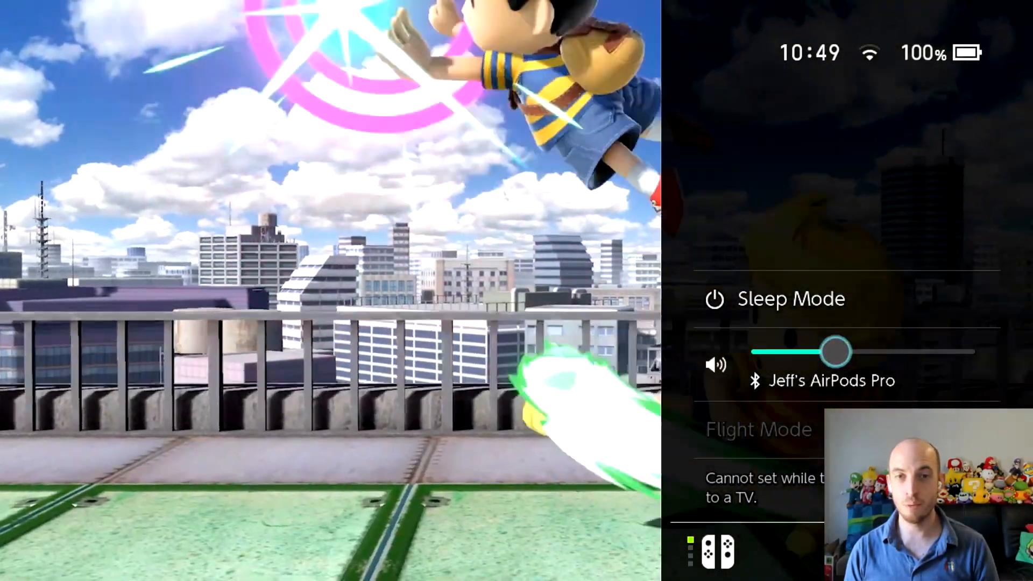
Raise the AirPods Pro volume slider in the quick menu to maximum.
drag(837, 351, 975, 350)
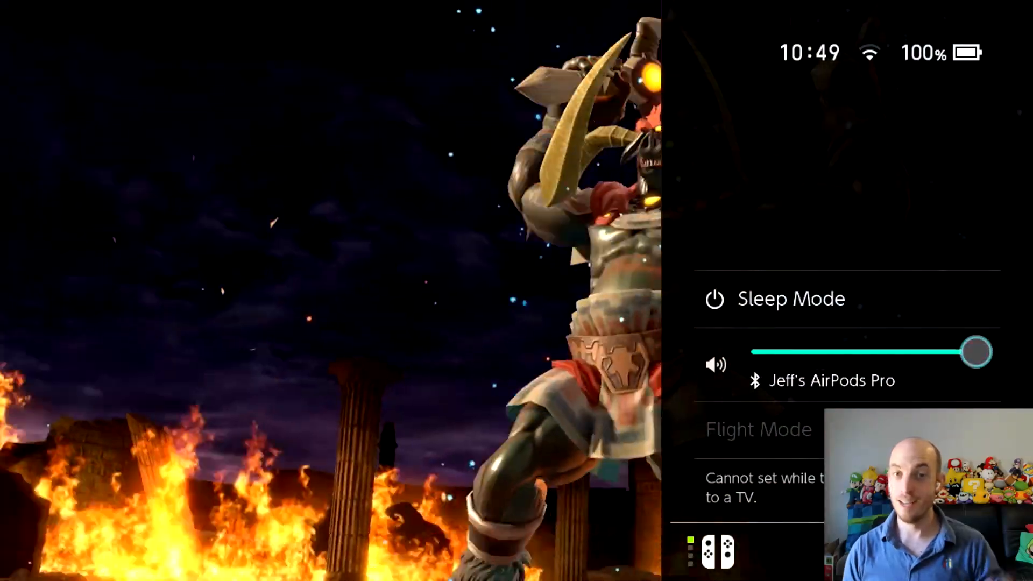